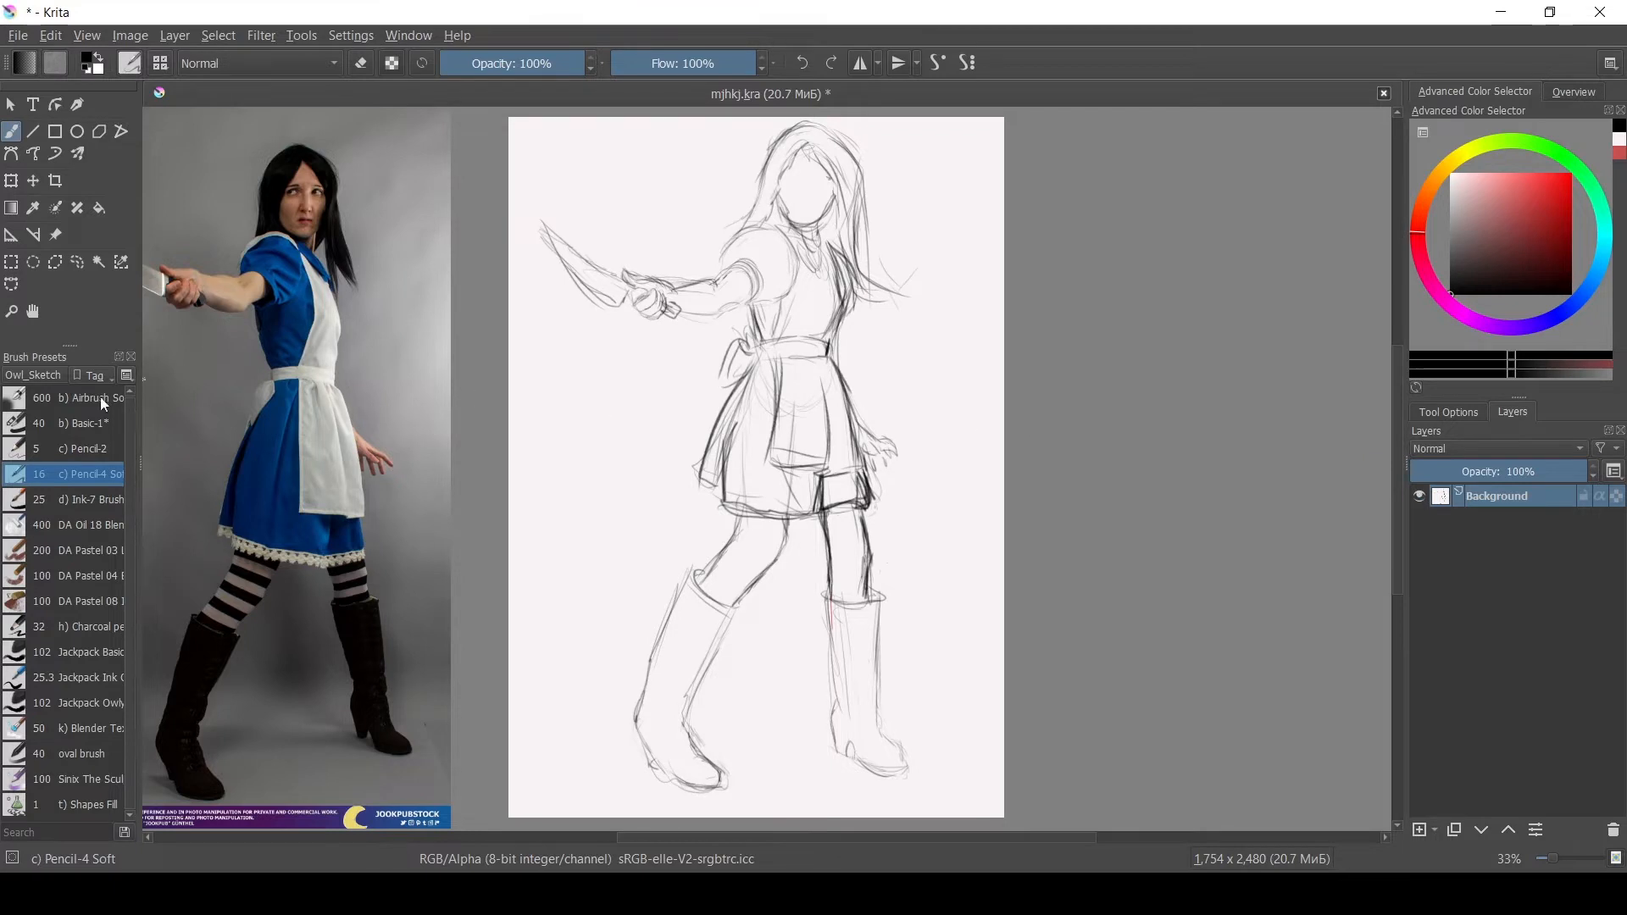
- Select the 'b) Basic-1' brush preset in place of the soft pencil
click(73, 422)
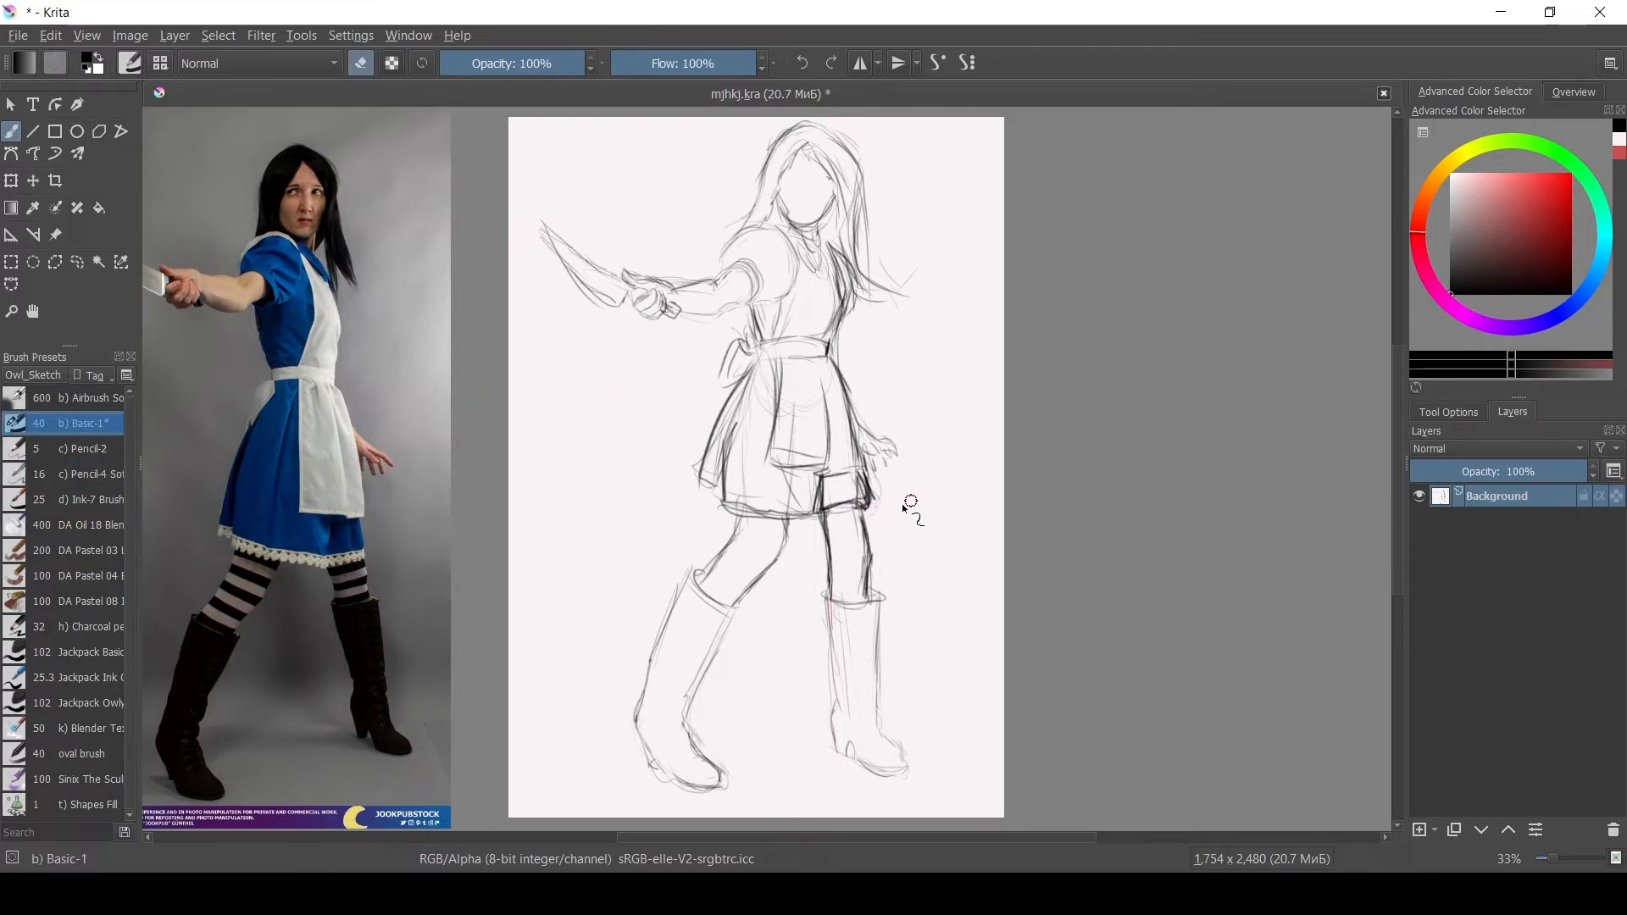
mouse_move(1123, 392)
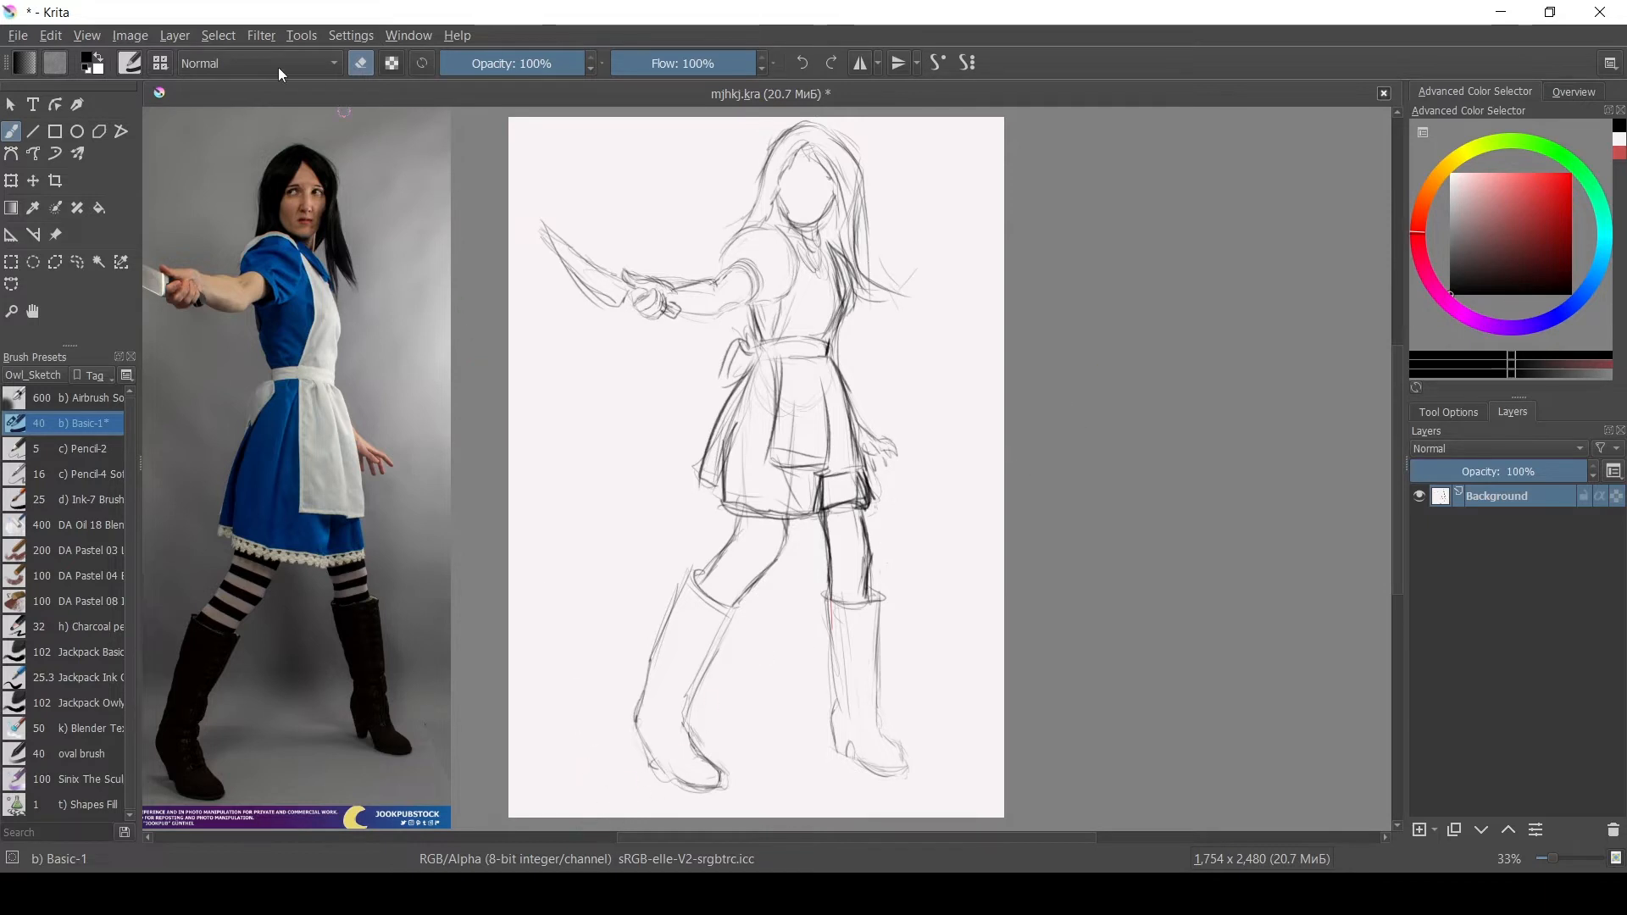
- Open the Filter menu to reach Colors > Color to Alpha
click(260, 34)
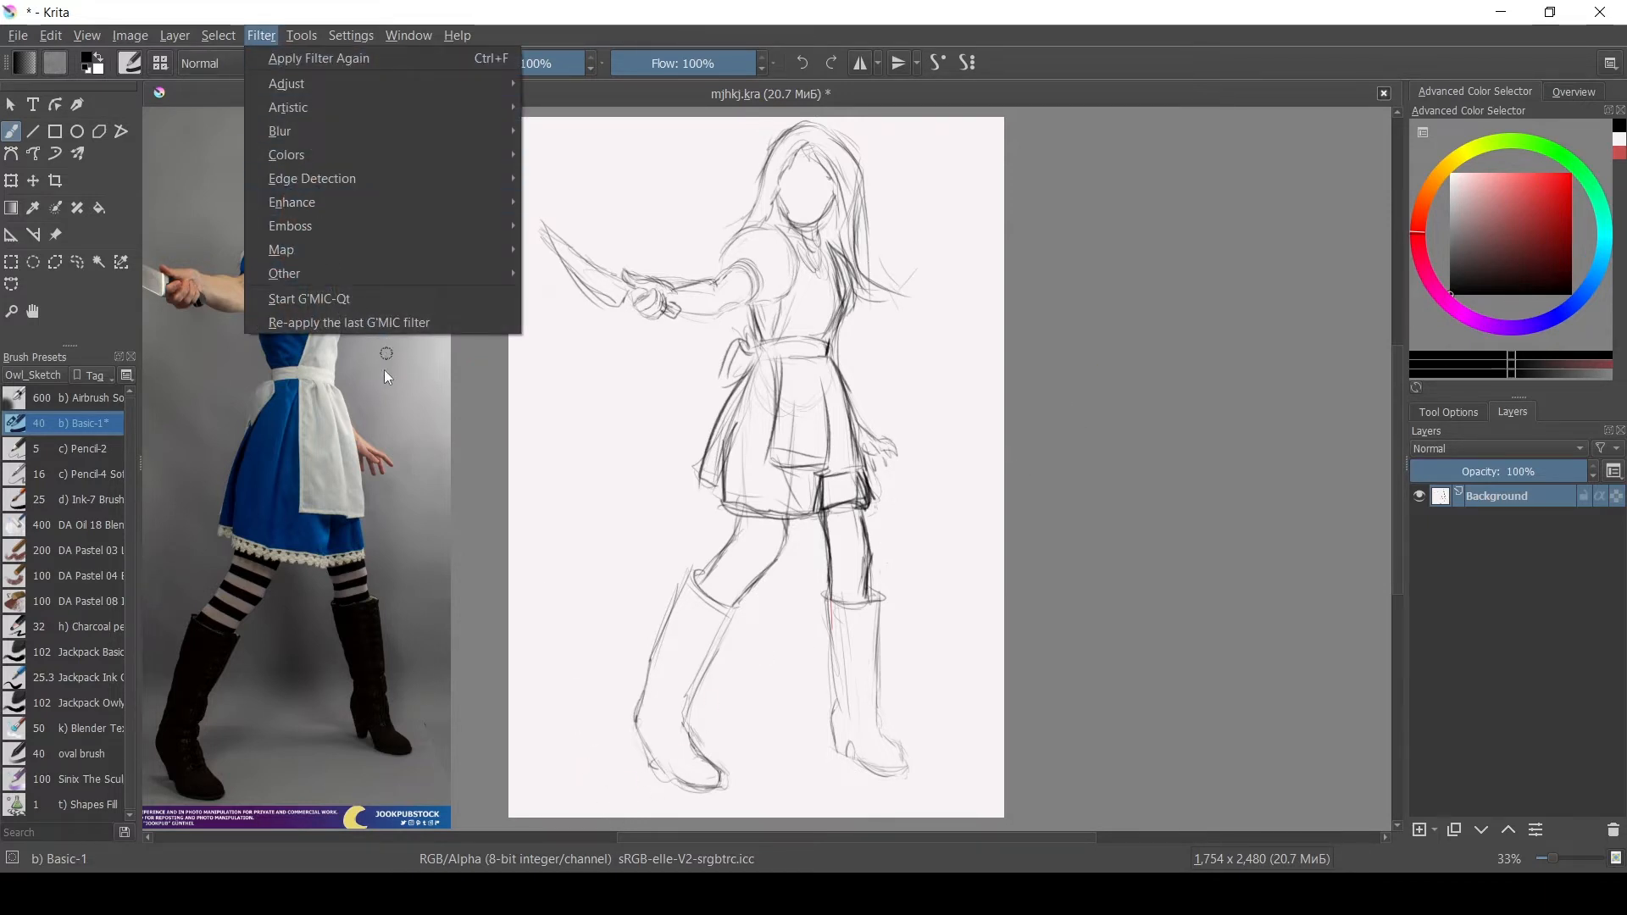
mouse_move(287, 154)
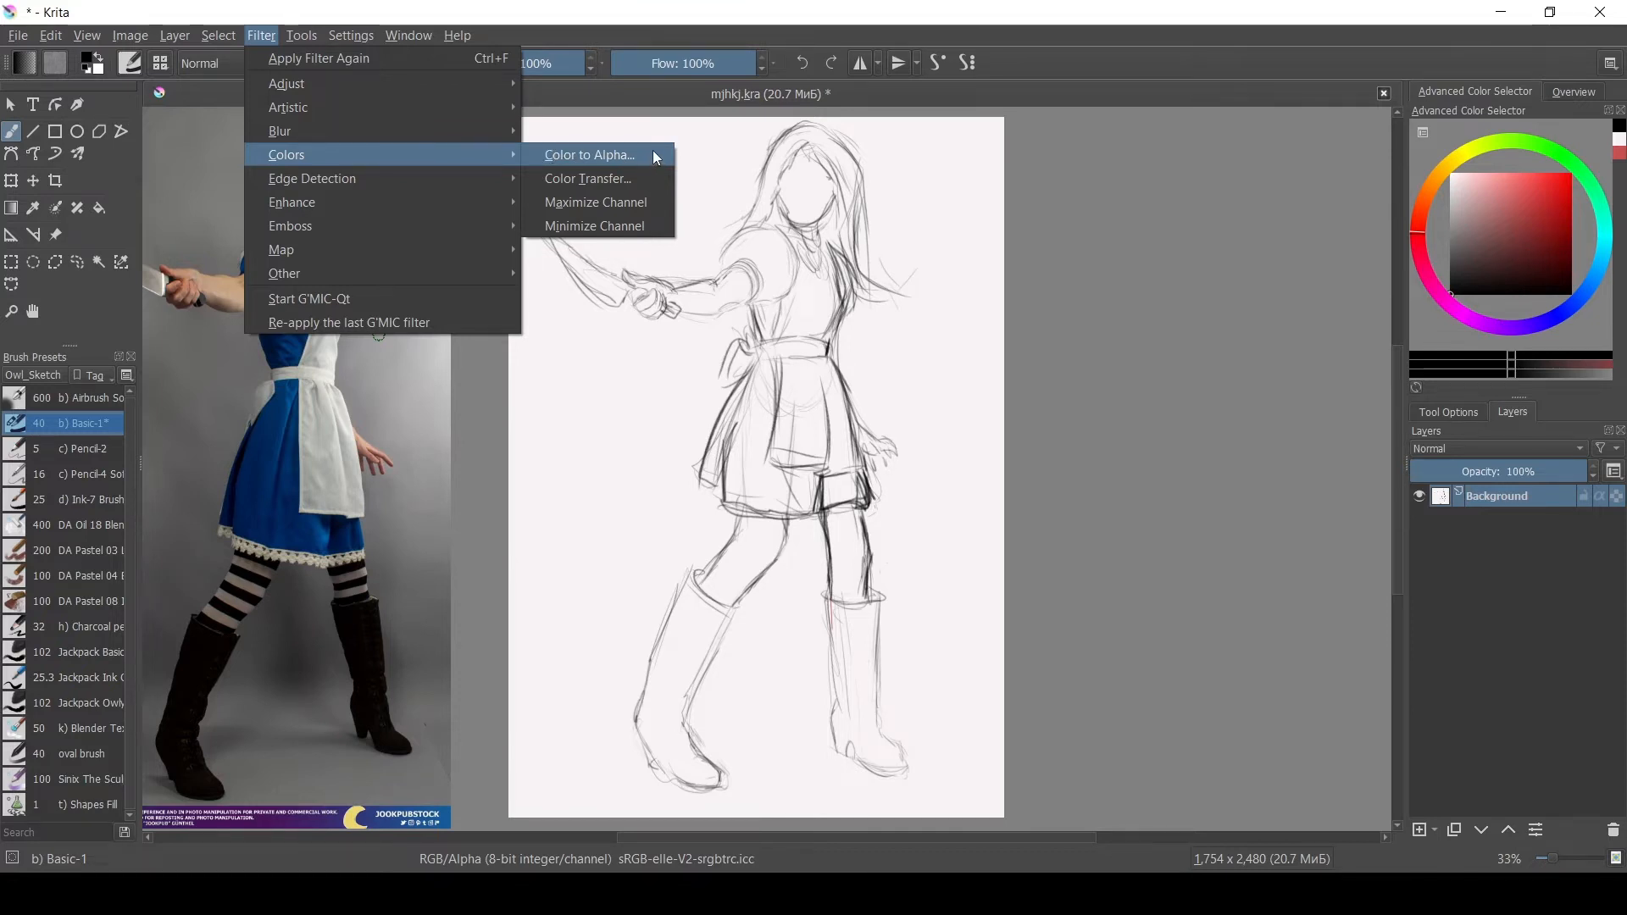
- Apply Color to Alpha with white and threshold 100 to the sketch
click(588, 155)
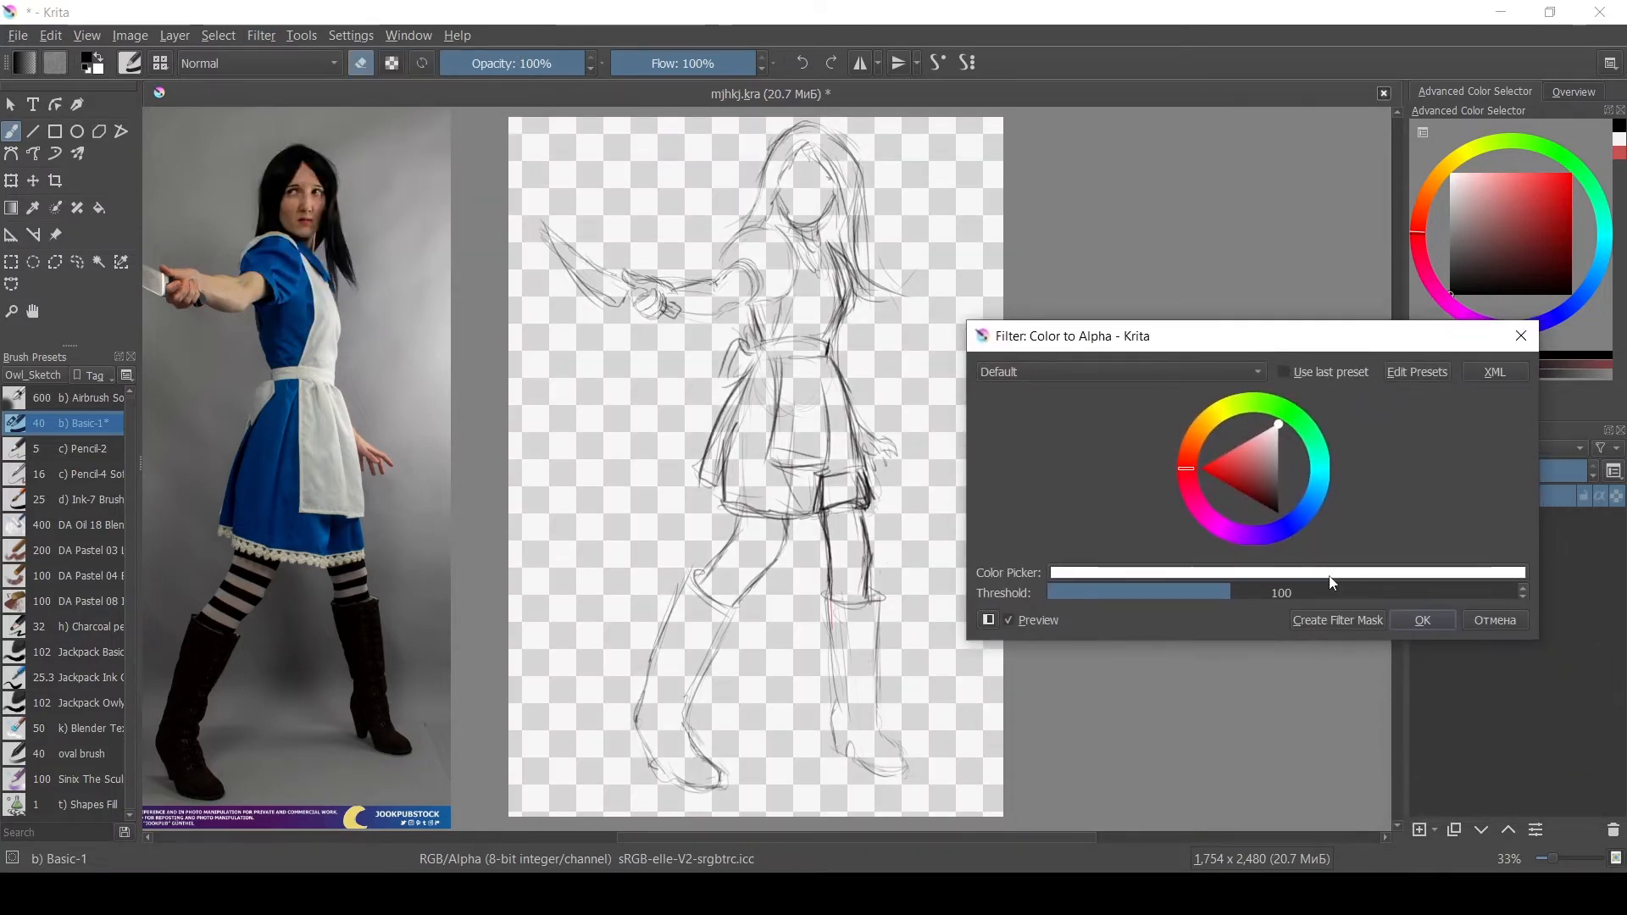
click(1286, 572)
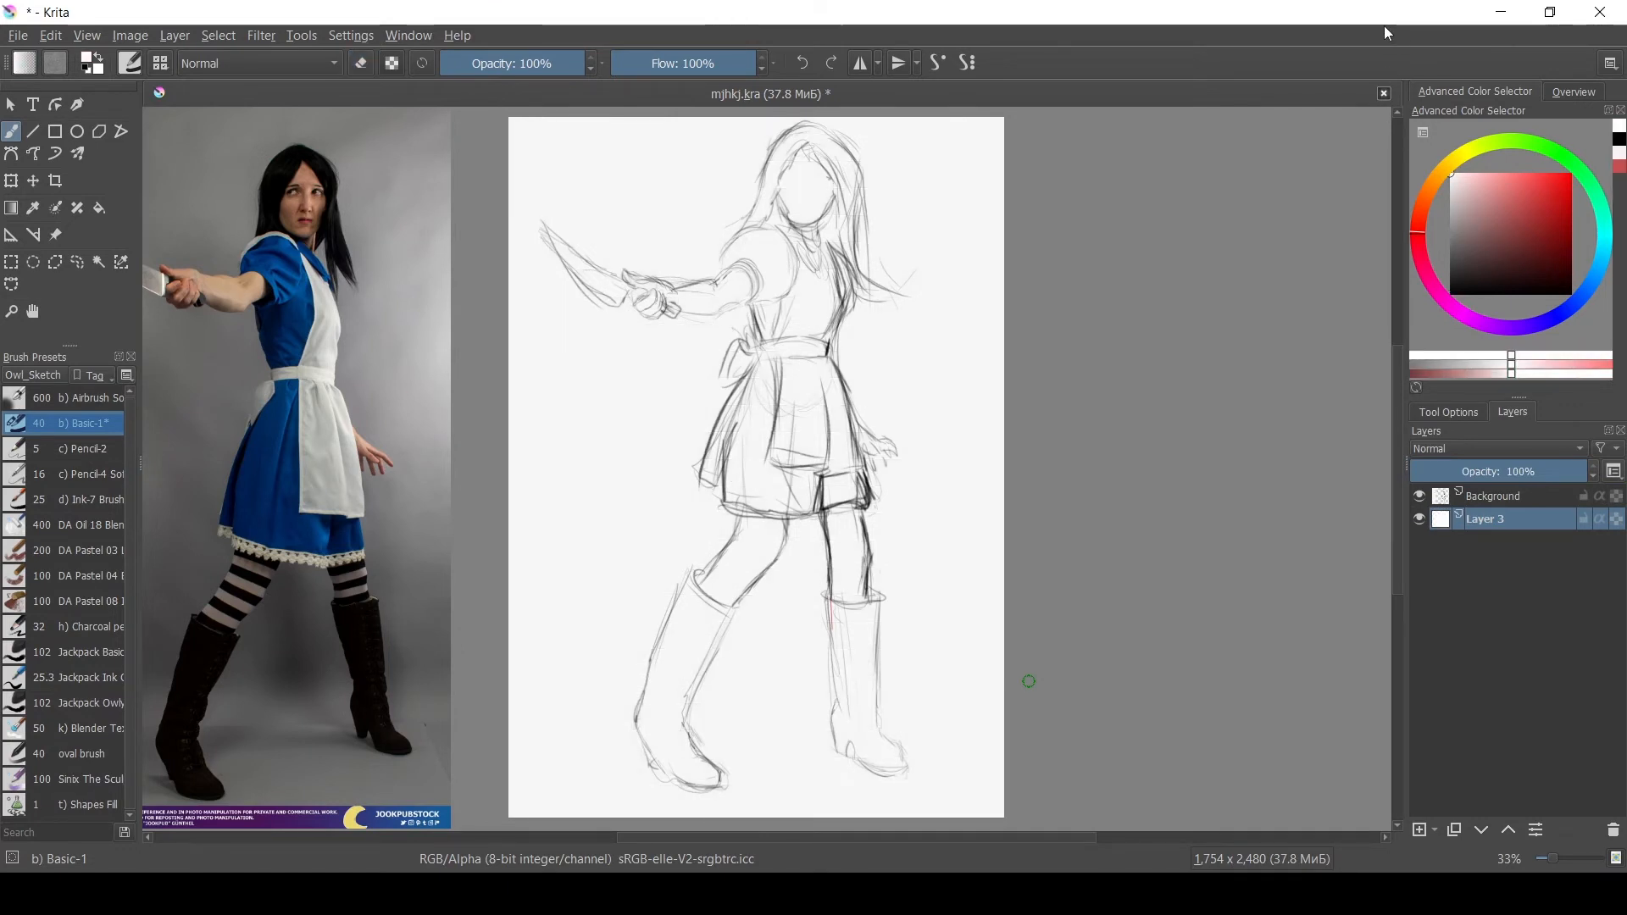
- Toggle off Layer 3's visibility in the Layers docker
click(1418, 496)
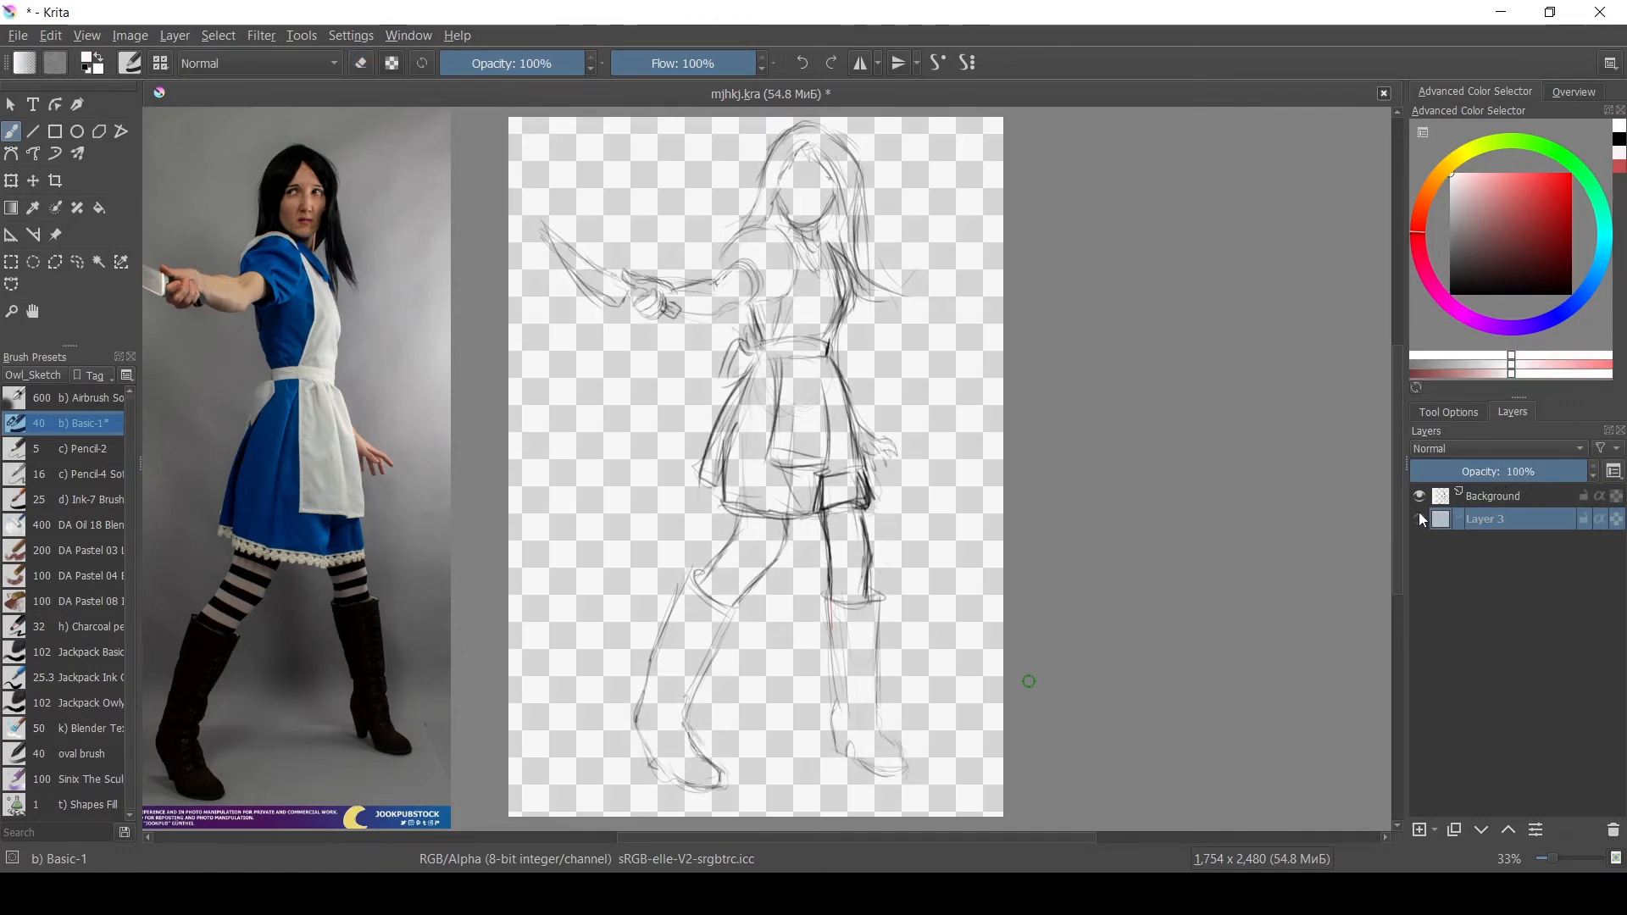